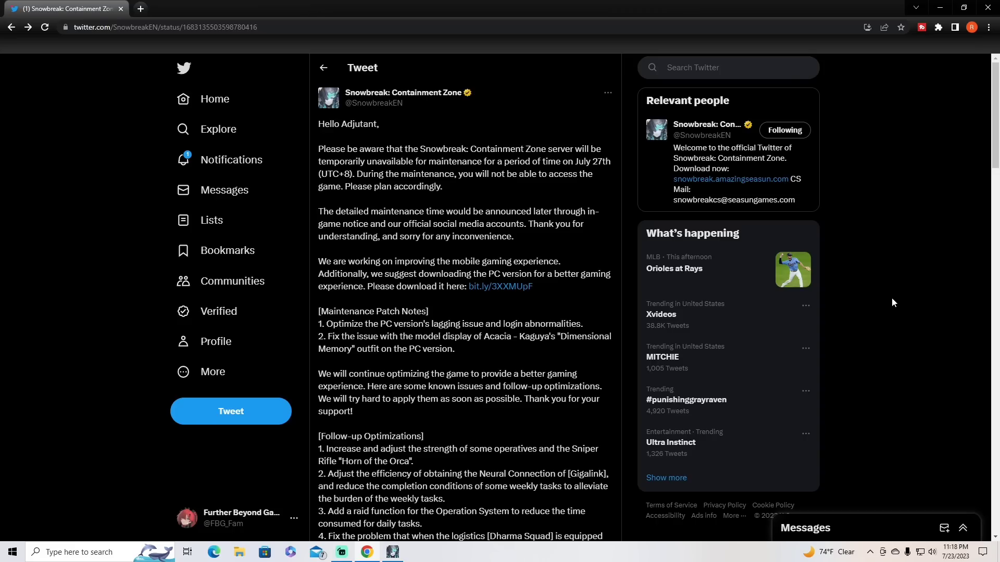
Scroll the maintenance tweet down to the Follow-up Optimizations list and the NOTICE image.
{"action": "scroll", "scroll_direction": "down", "scroll_amount": 3}
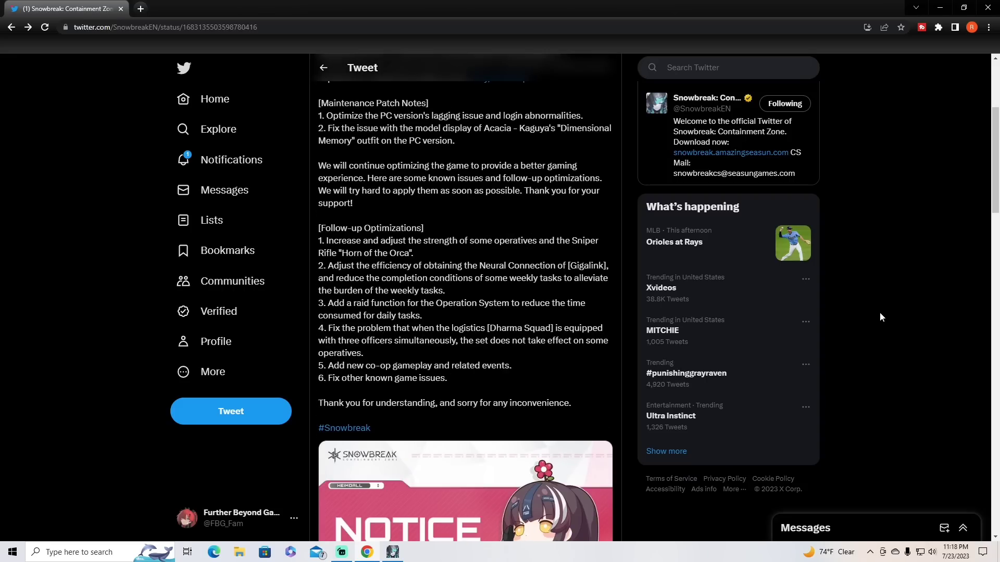
{"action": "scroll", "scroll_direction": "down", "scroll_amount": 3}
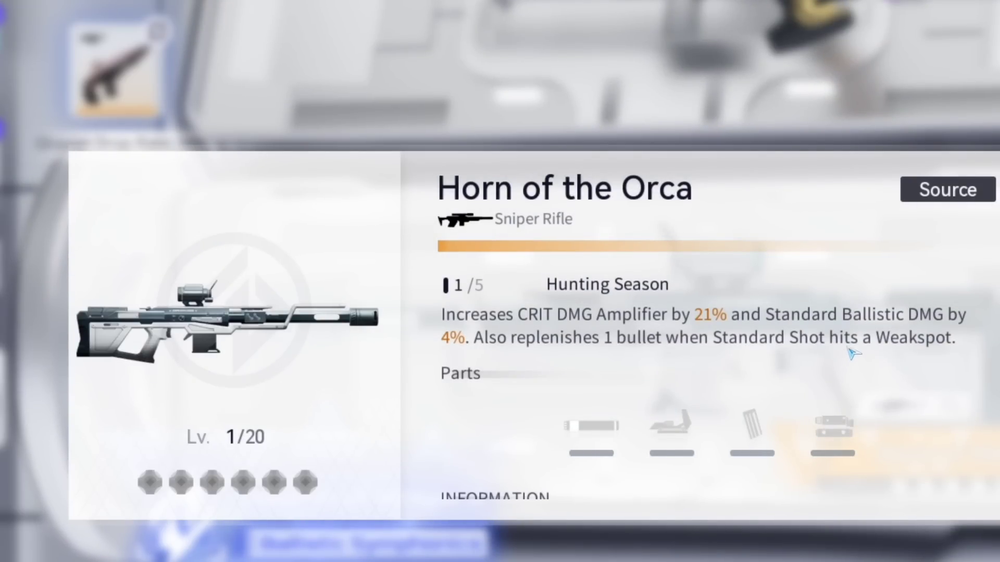
{"action": "mouse_move", "coordinate": [656, 339]}
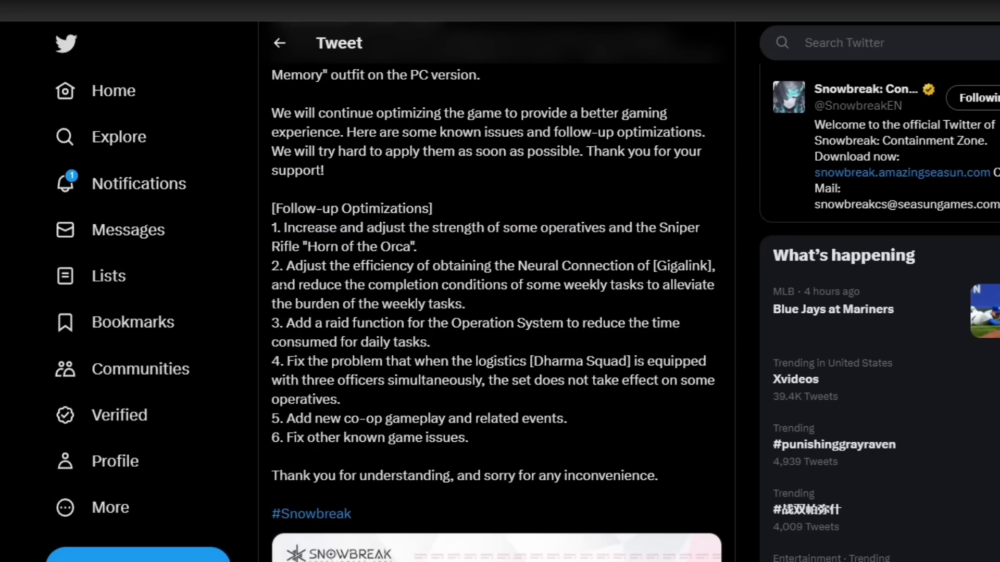
{"action": "mouse_move", "coordinate": [511, 277]}
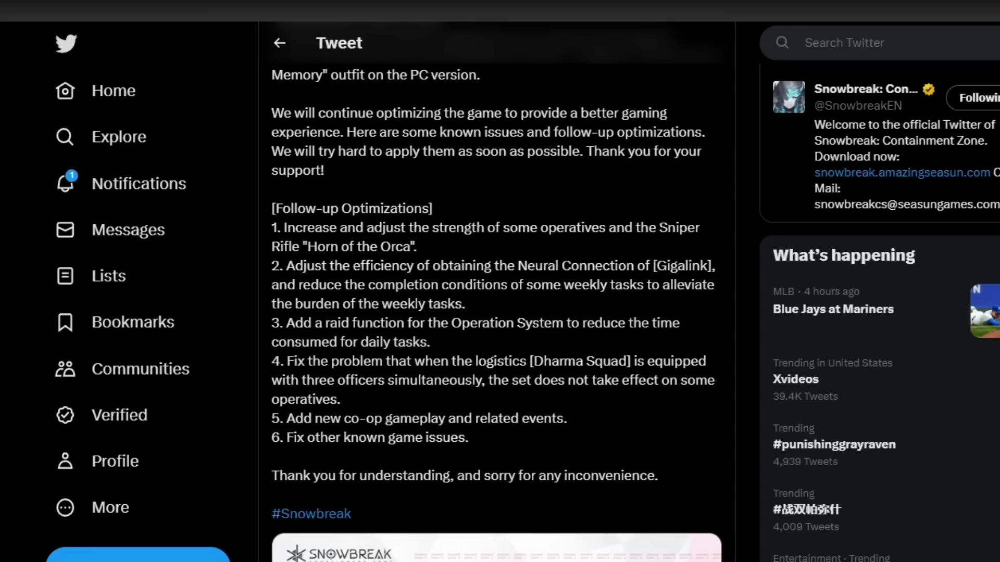
{"action": "mouse_move", "coordinate": [449, 340]}
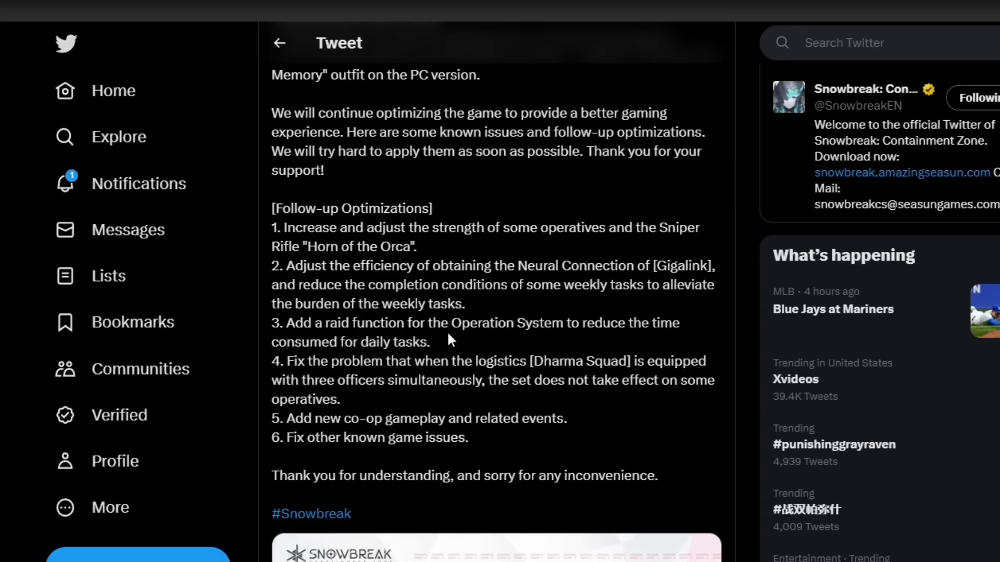
{"action": "mouse_move", "coordinate": [298, 362]}
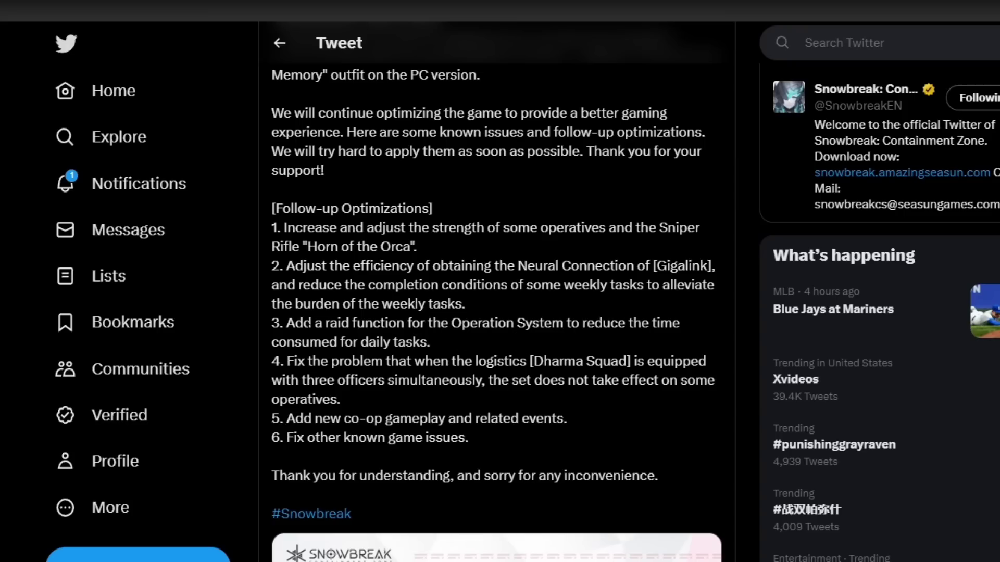
{"action": "left_click_drag", "start_coordinate": [281, 323], "coordinate": [430, 342]}
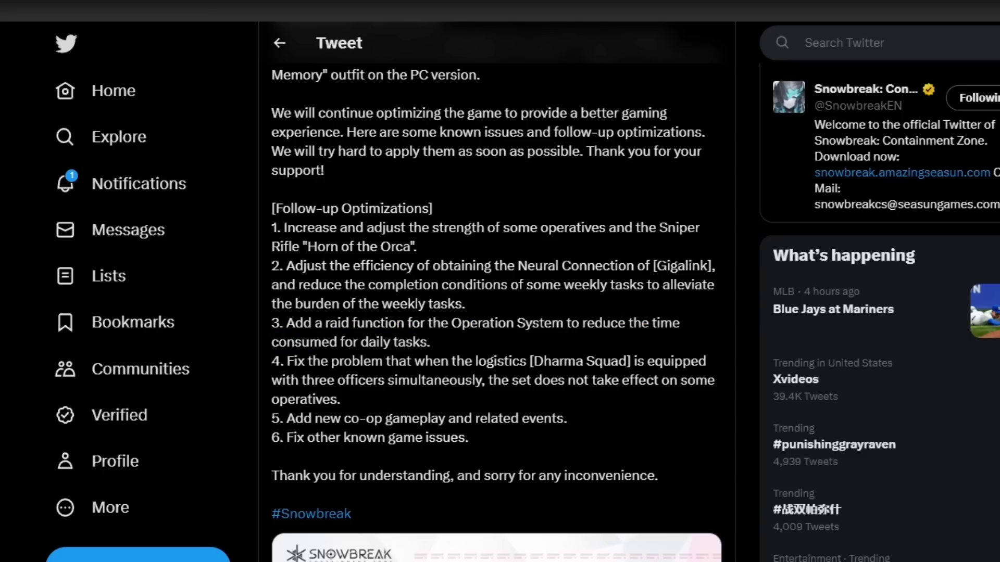
{"action": "double_click", "coordinate": [295, 360]}
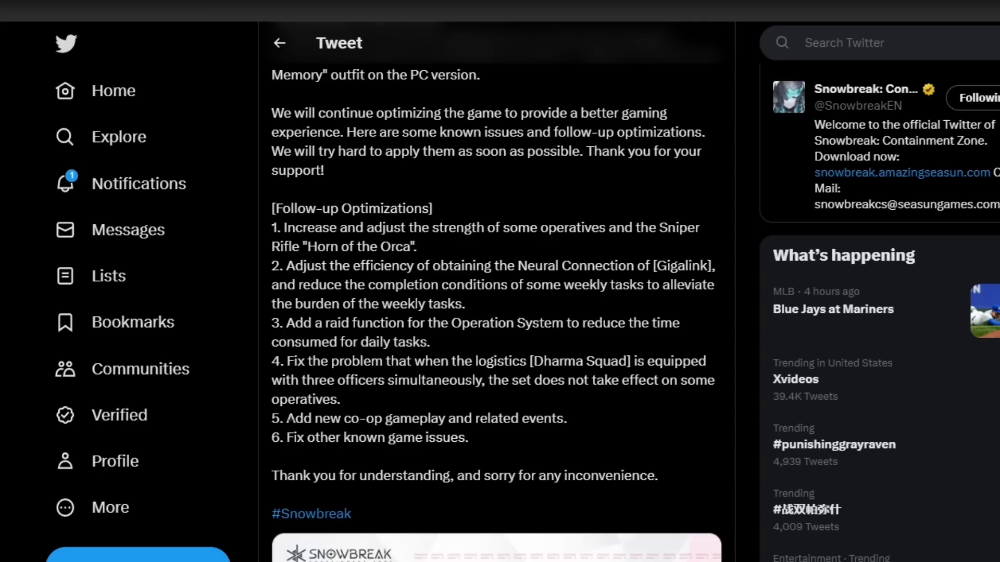
{"action": "left_click_drag", "start_coordinate": [284, 418], "coordinate": [520, 419]}
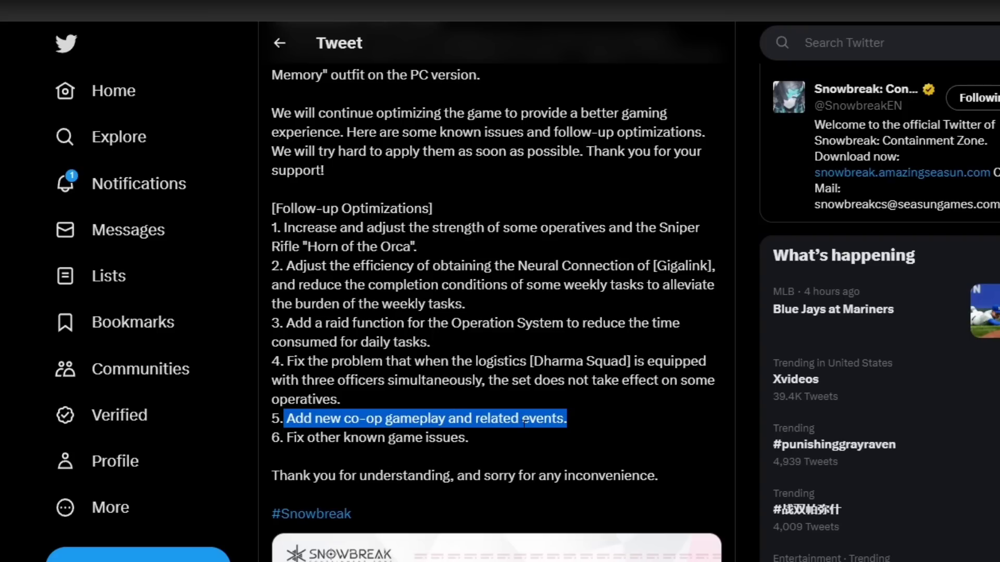
{"action": "mouse_move", "coordinate": [508, 452]}
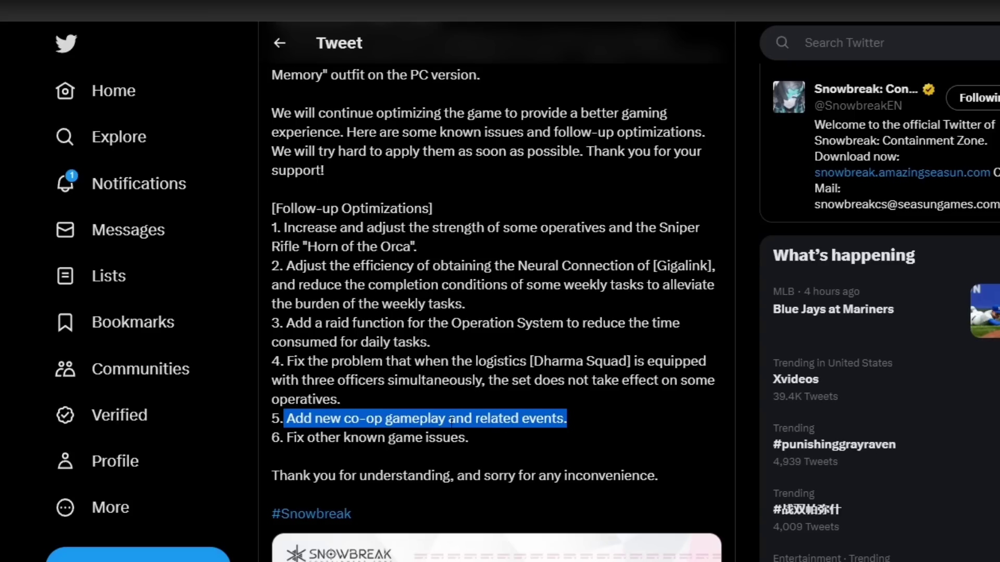
{"action": "mouse_move", "coordinate": [348, 458]}
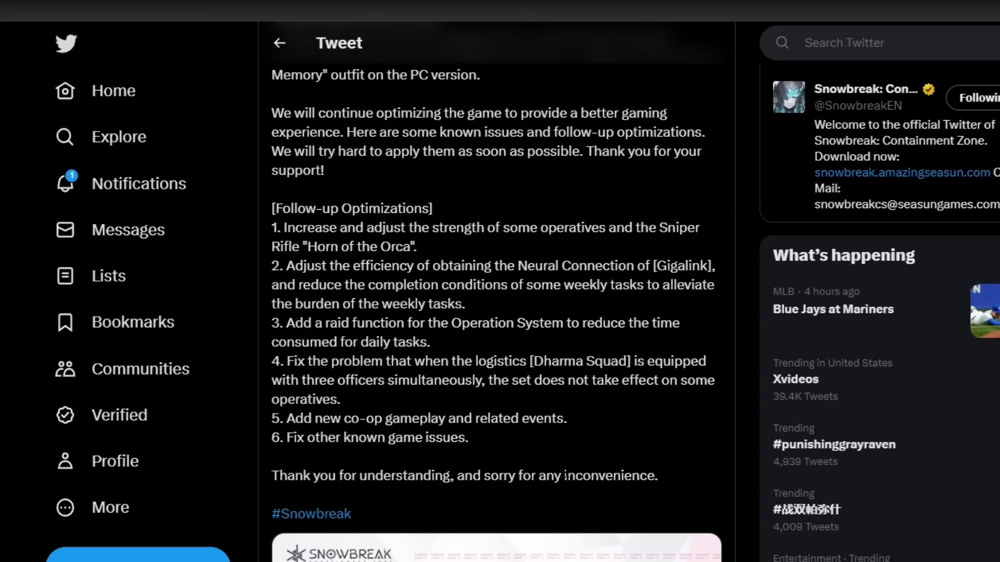
Scroll back through the tweet's opening and highlight the phrase about strengthening some operatives.
{"action": "scroll", "scroll_direction": "down", "scroll_amount": 3}
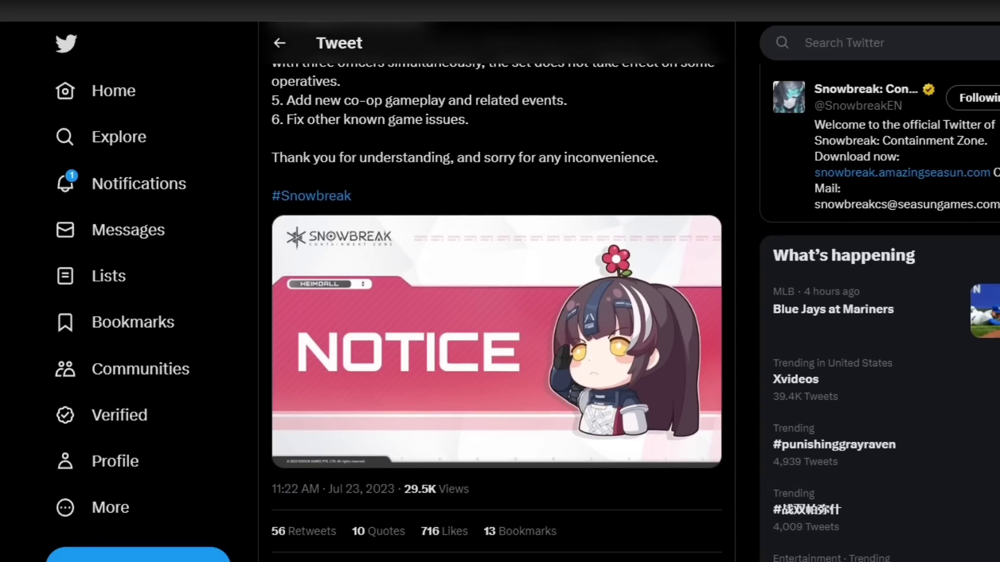
{"action": "scroll", "scroll_direction": "up", "scroll_amount": 3}
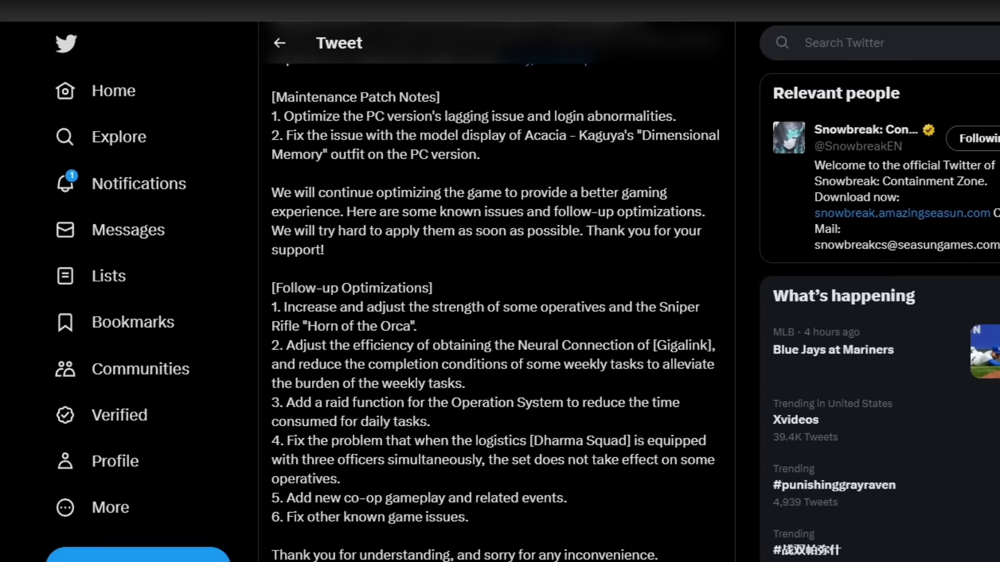
{"action": "scroll", "scroll_direction": "down", "scroll_amount": 3}
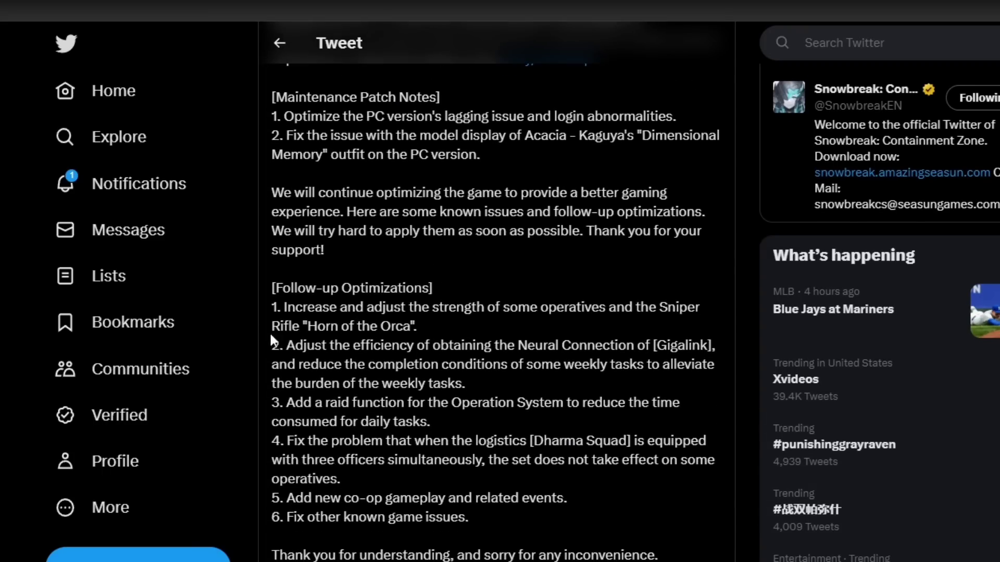
{"action": "left_click_drag", "start_coordinate": [282, 307], "coordinate": [581, 306]}
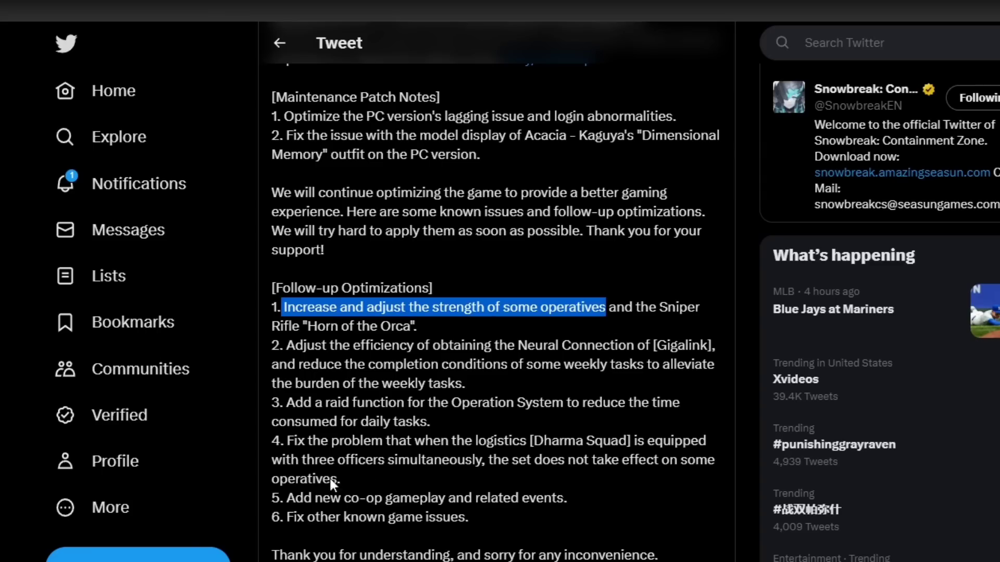
{"action": "left_click_drag", "start_coordinate": [285, 498], "coordinate": [454, 498]}
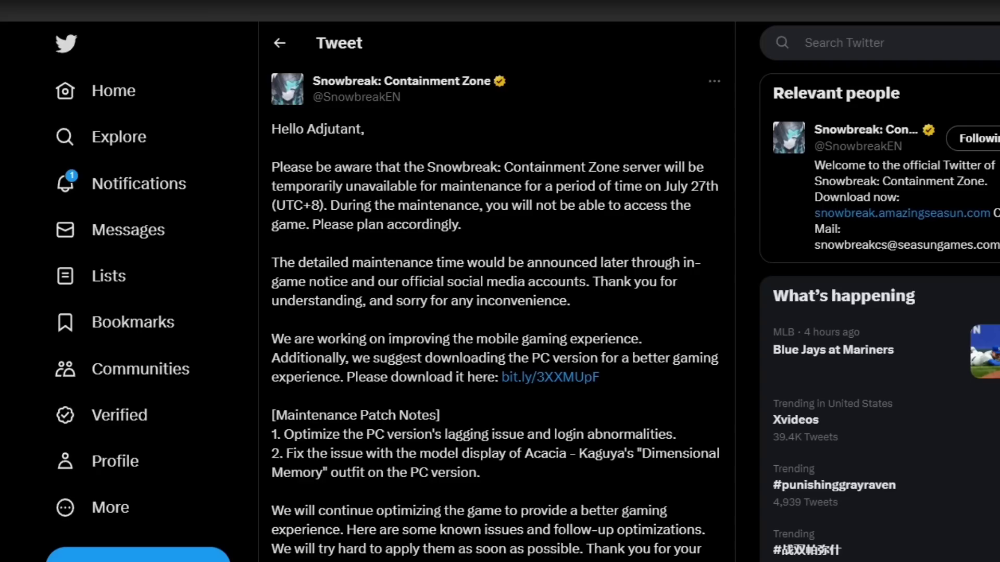
{"action": "scroll", "scroll_direction": "down", "scroll_amount": 3}
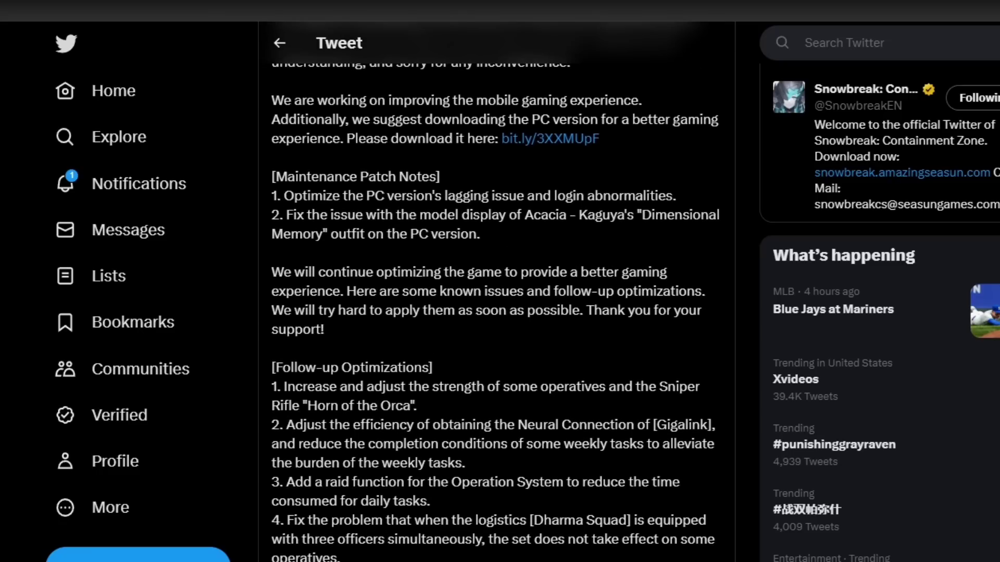
{"action": "scroll", "scroll_direction": "down", "scroll_amount": 3}
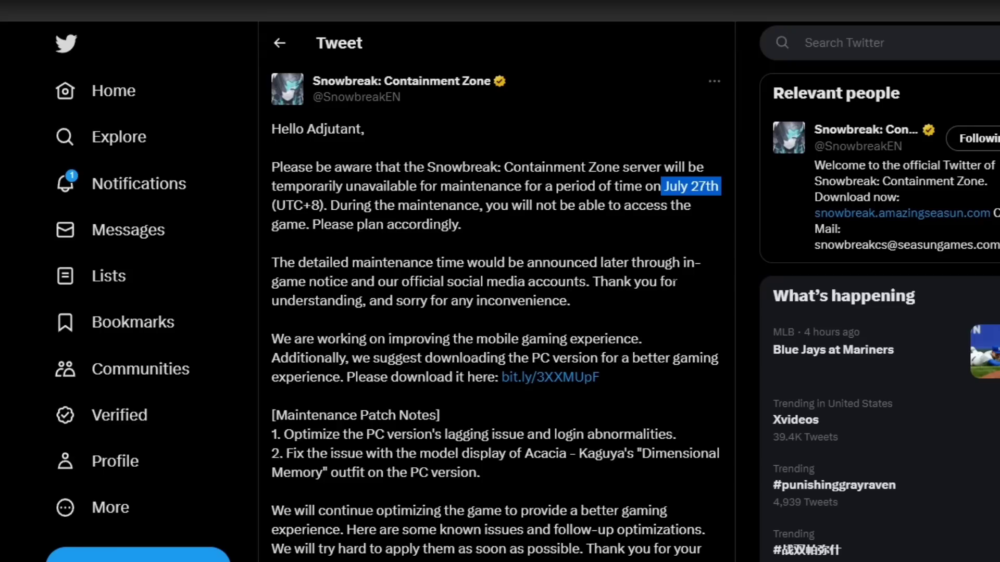
{"action": "mouse_move", "coordinate": [652, 352]}
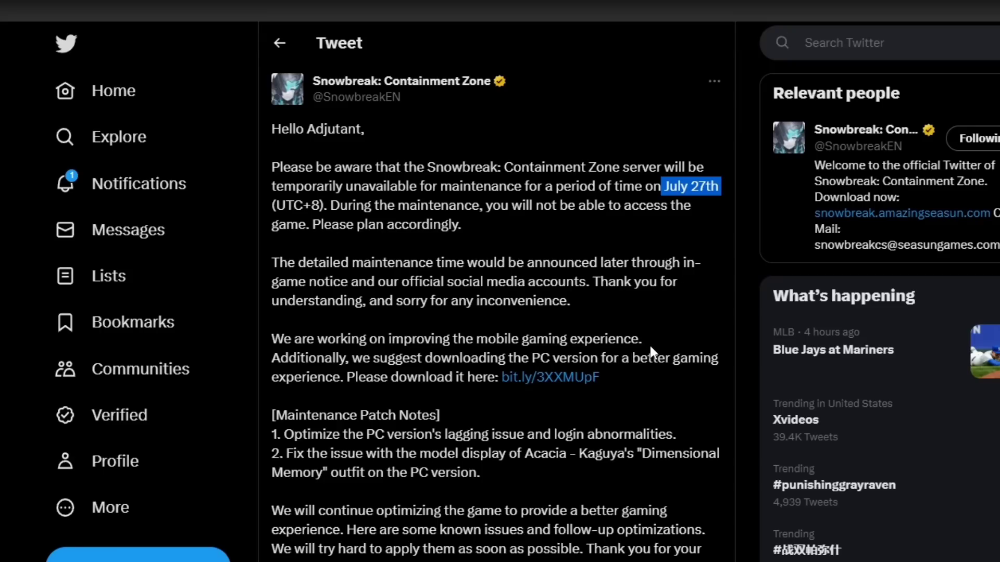
{"action": "scroll", "scroll_direction": "down", "scroll_amount": 3}
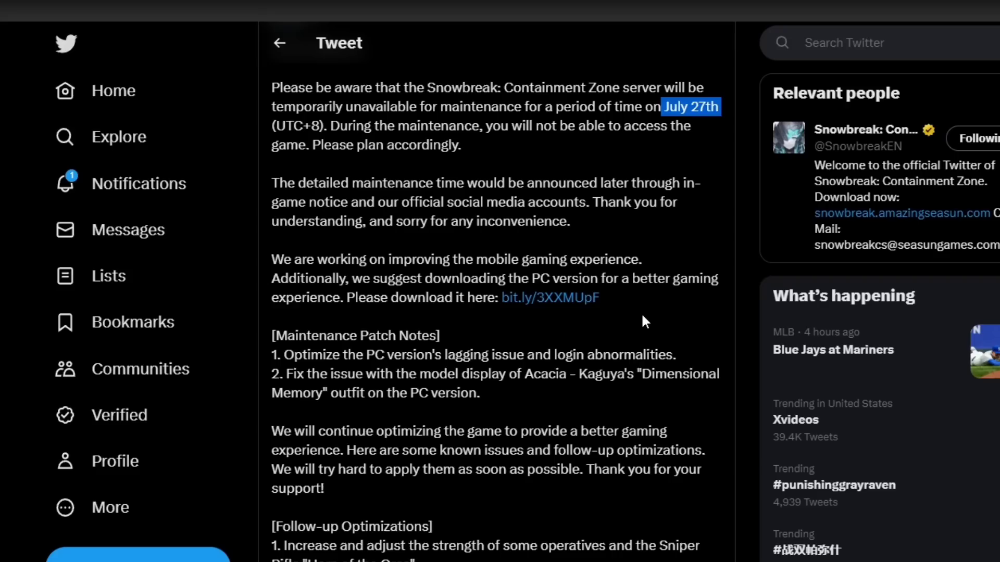
{"action": "scroll", "scroll_direction": "down", "scroll_amount": 3}
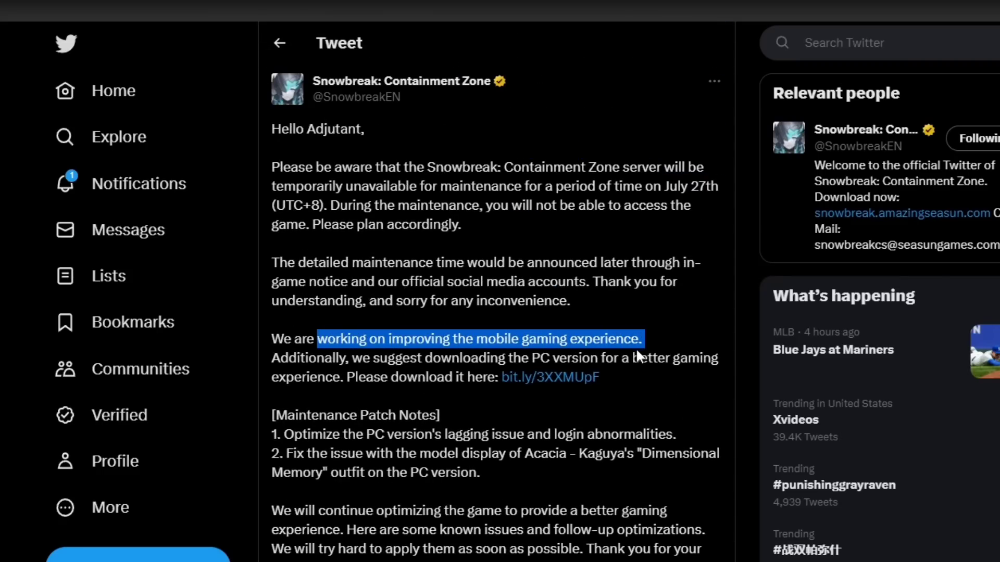
{"action": "mouse_move", "coordinate": [931, 375]}
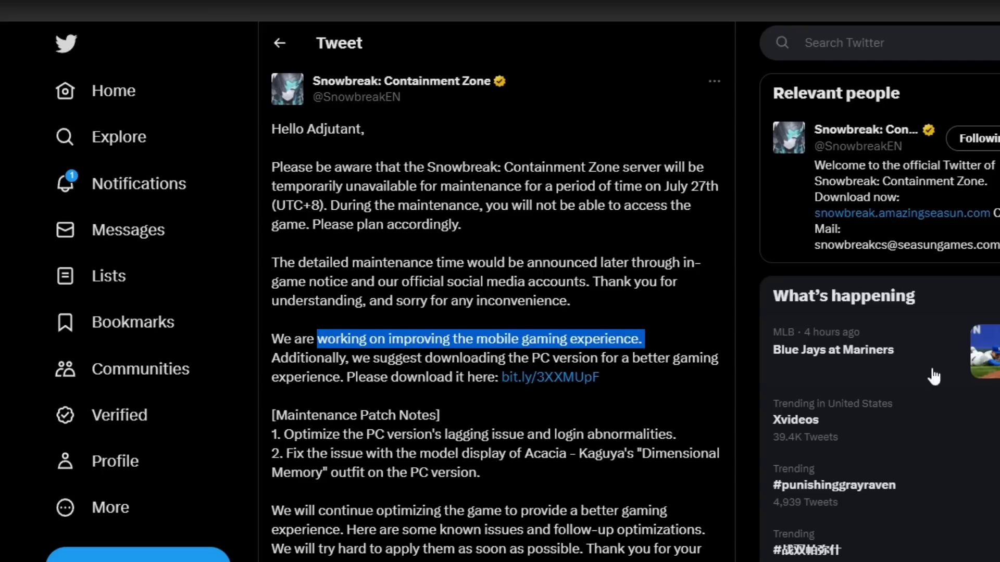